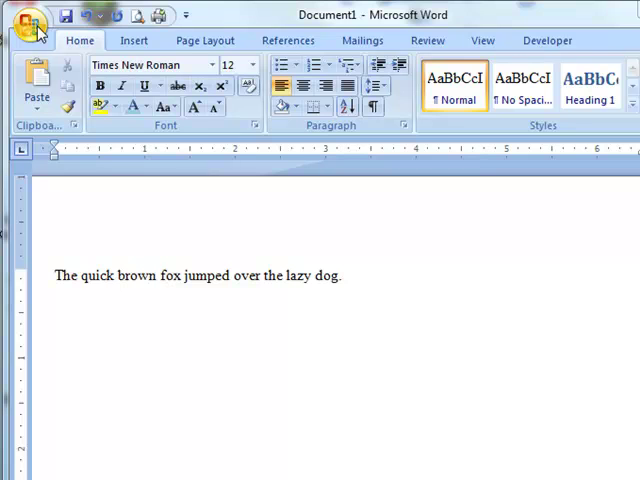
mouse_move(79, 40)
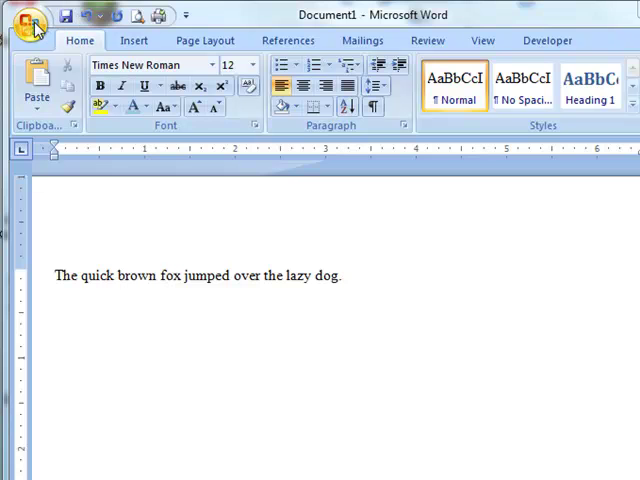
Open the Word 2007 Office button menu and point to Print for Print, Quick Print, Preview.
click(33, 22)
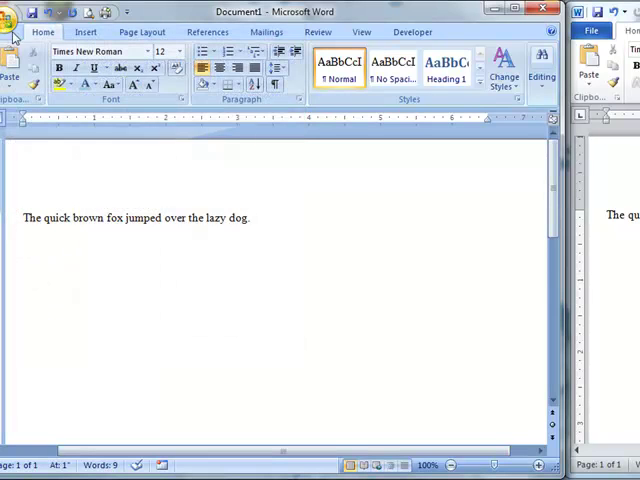
mouse_move(16, 15)
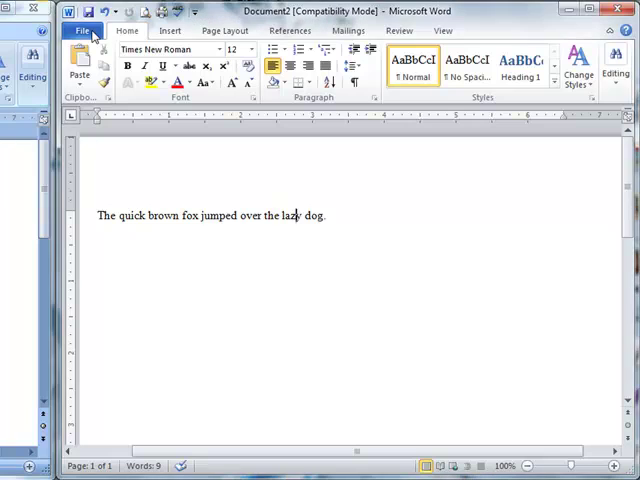
click(86, 29)
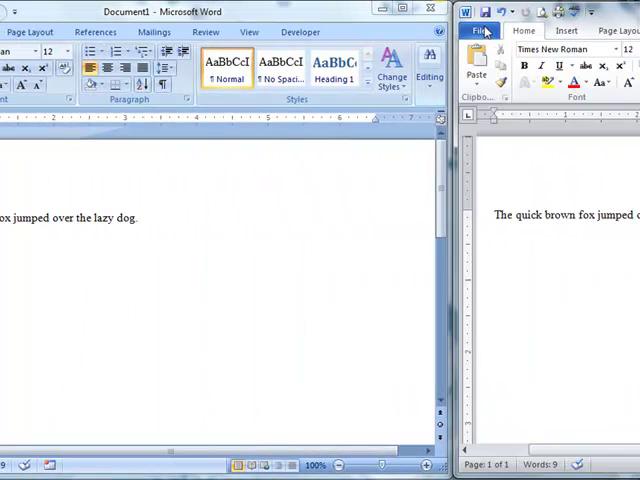
mouse_move(375, 40)
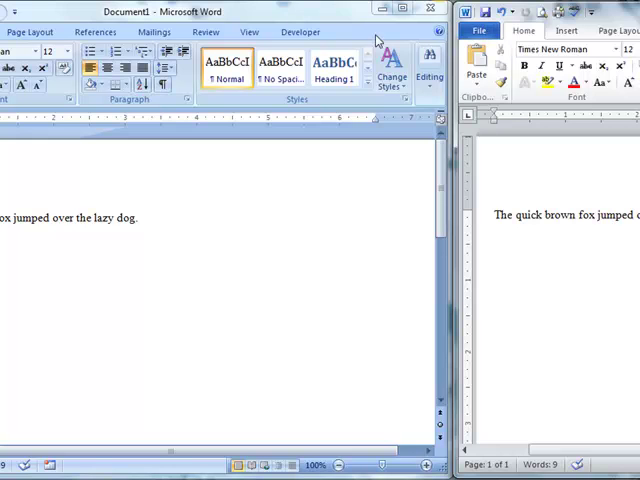
mouse_move(375, 40)
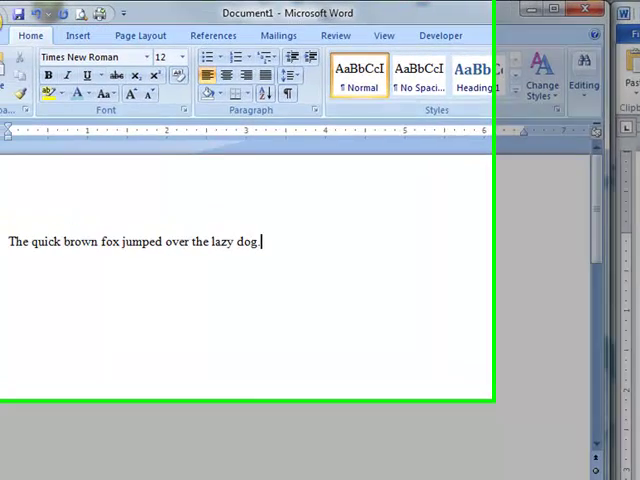
mouse_move(22, 22)
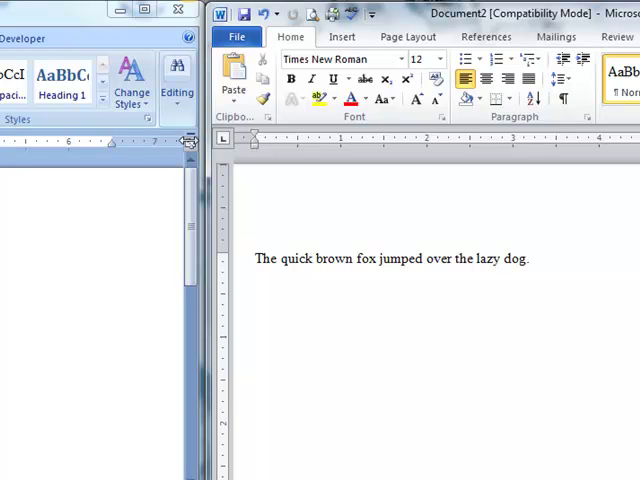
mouse_move(54, 205)
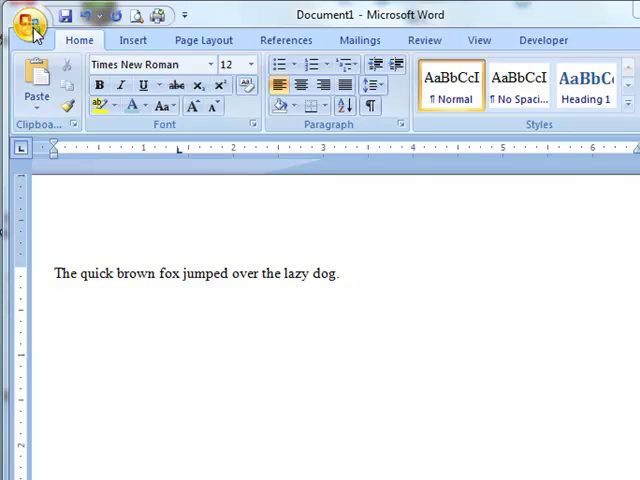
click(33, 17)
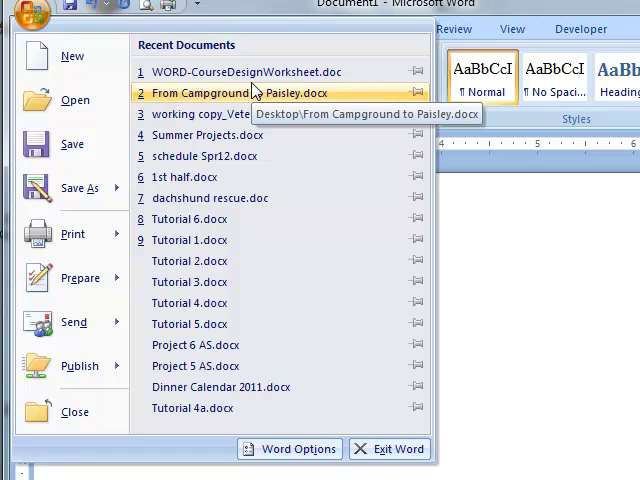
mouse_move(72, 144)
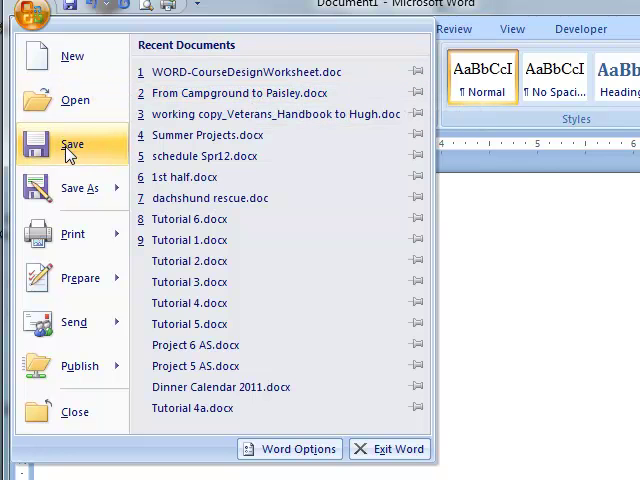
click(79, 188)
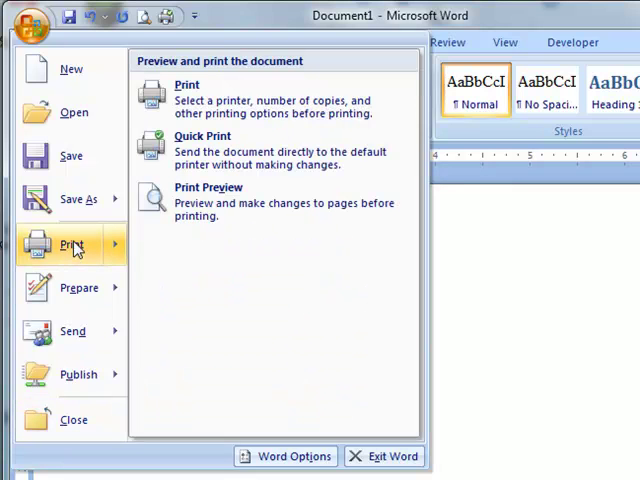
mouse_move(72, 244)
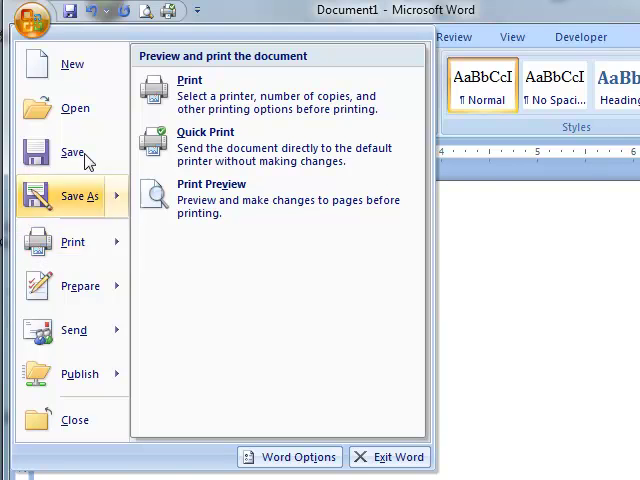
mouse_move(243, 147)
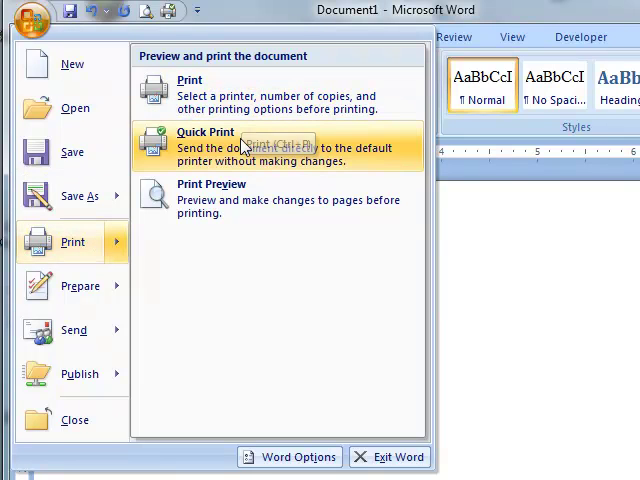
mouse_move(232, 200)
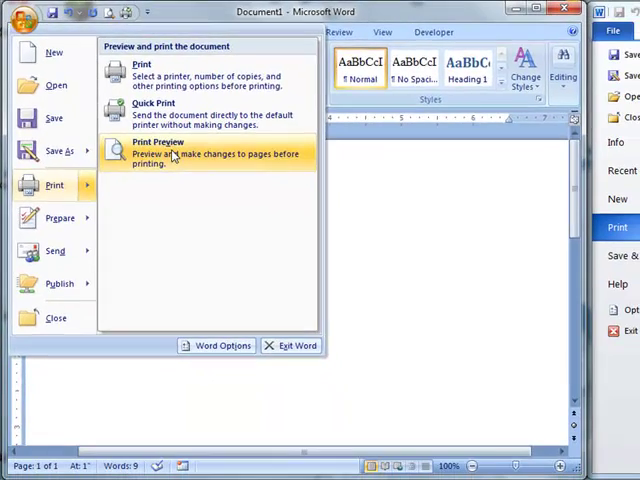
Show the Word 2010 print page and toggle the Word 2007 copy count between 2 and 1.
click(157, 142)
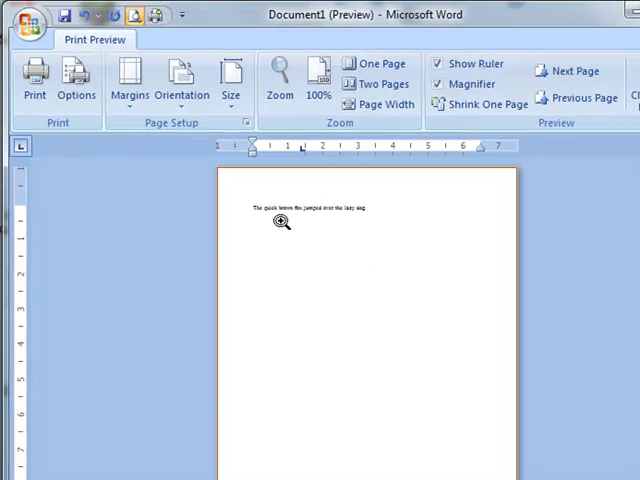
mouse_move(378, 261)
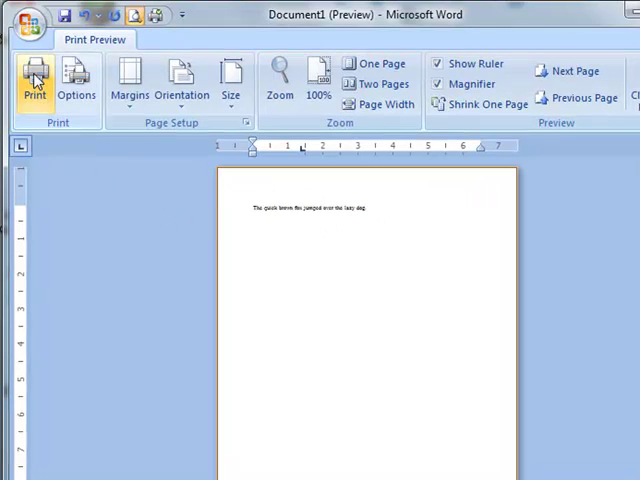
click(34, 80)
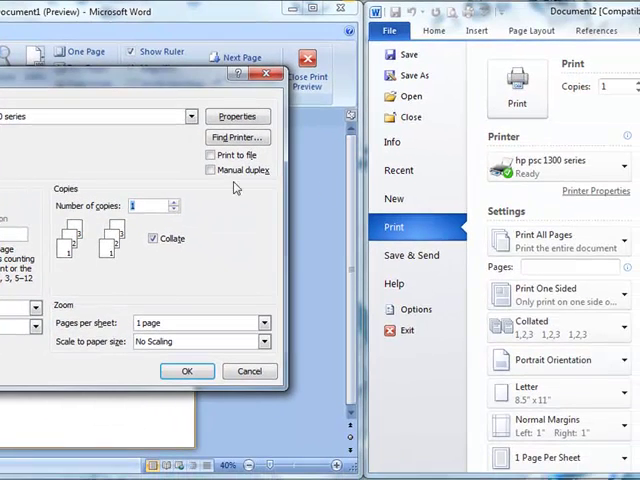
mouse_move(438, 232)
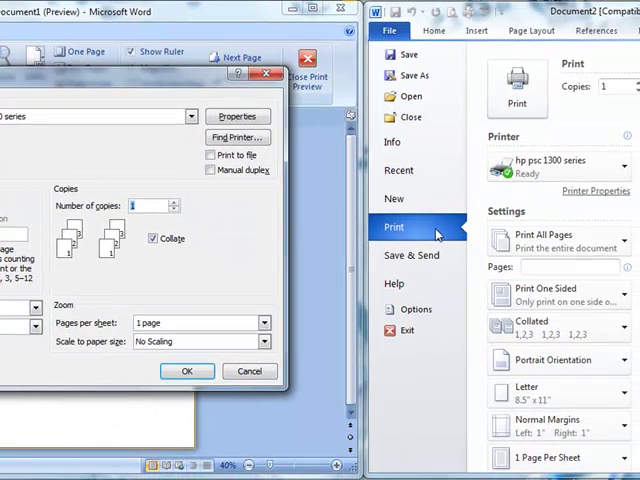
mouse_move(460, 232)
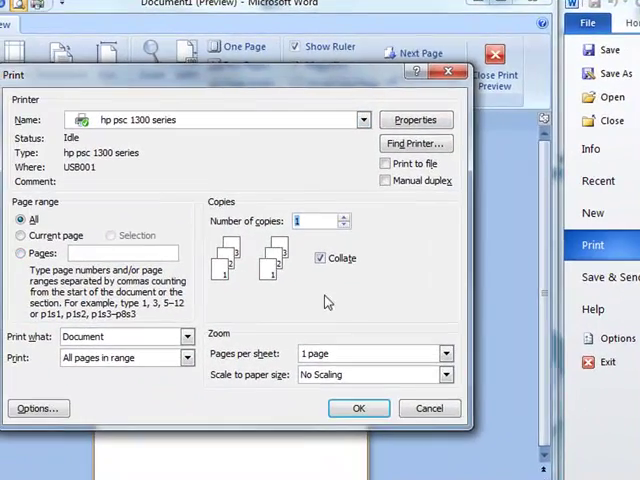
mouse_move(185, 205)
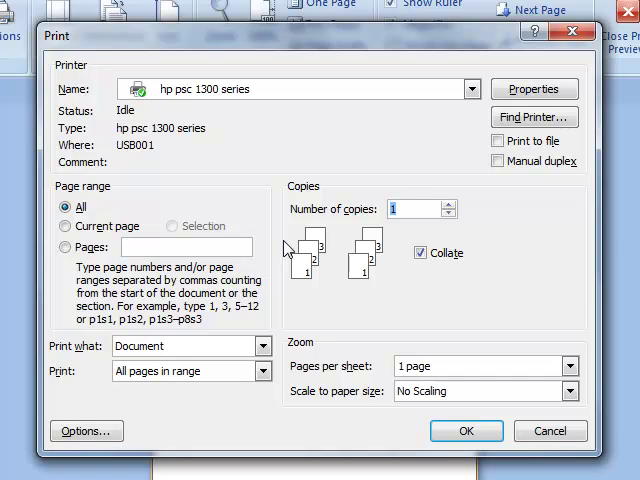
mouse_move(448, 209)
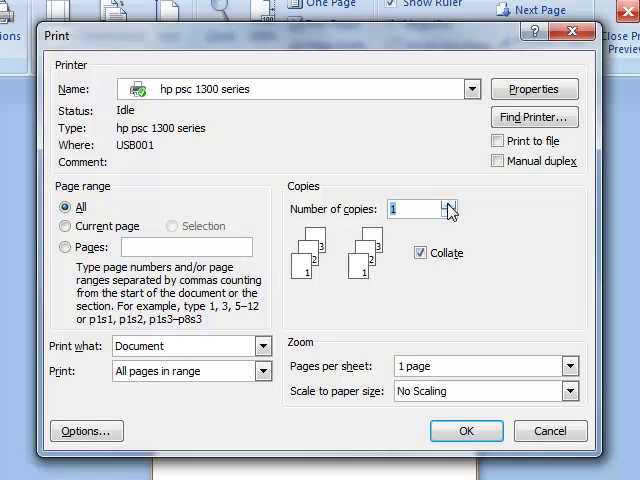
click(445, 203)
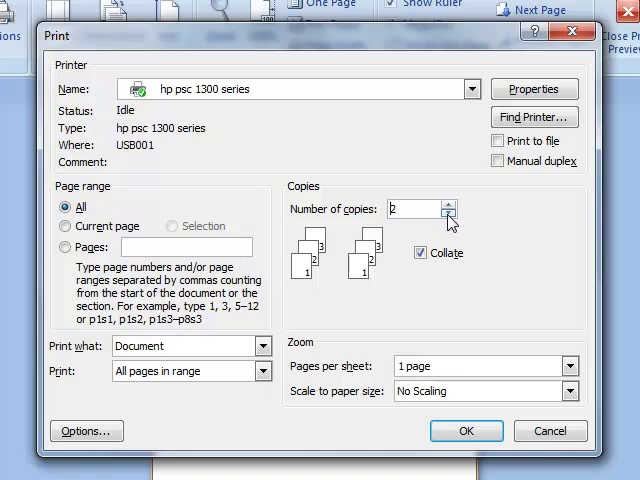
click(446, 214)
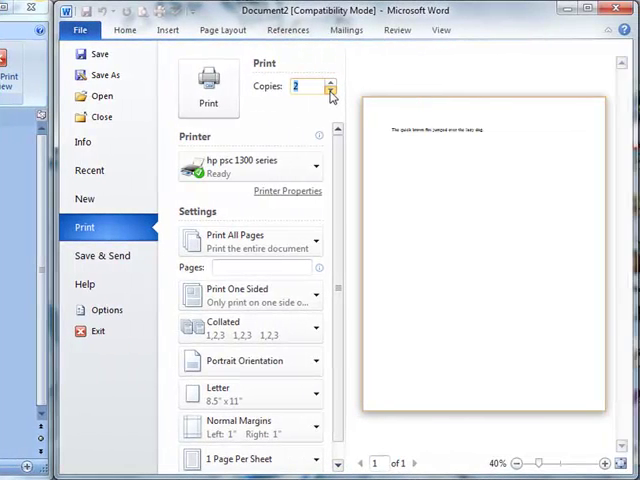
Set Word 2010 copies to 1, click the Pages box, and cancel Word 2007's Print dialog.
click(331, 90)
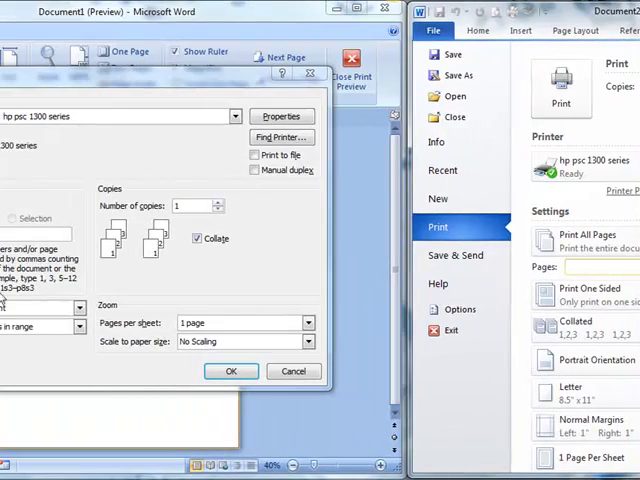
click(292, 371)
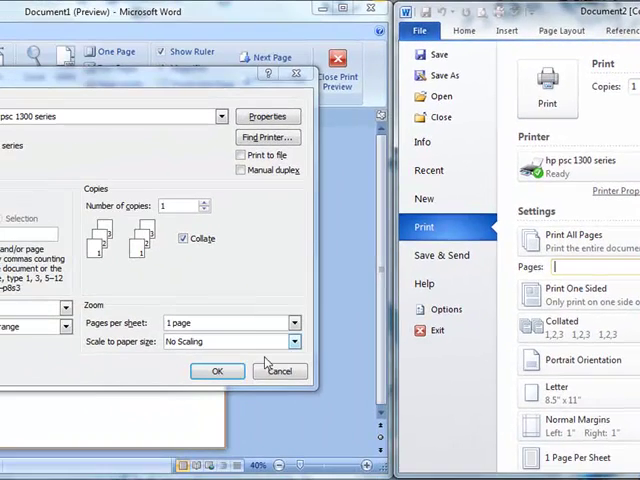
click(280, 371)
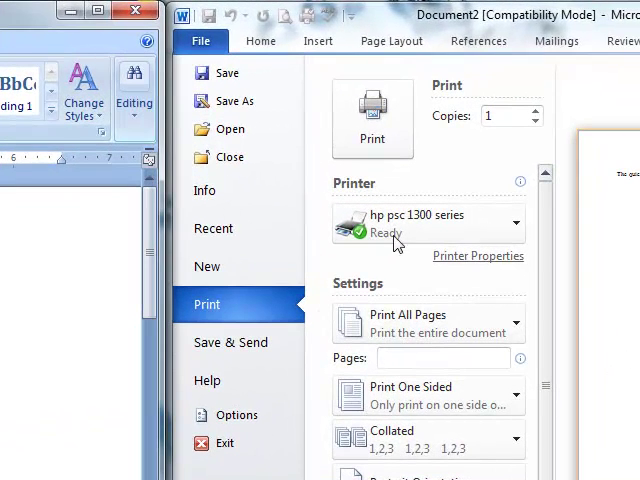
click(207, 266)
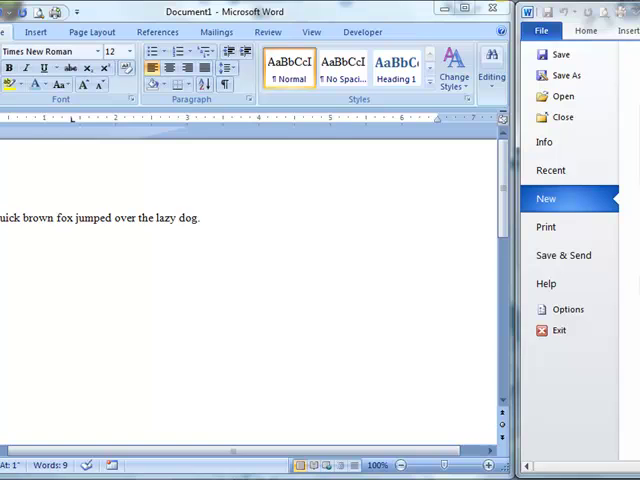
Open Word 2007's New Document window with Blank and recent templates listed.
click(547, 198)
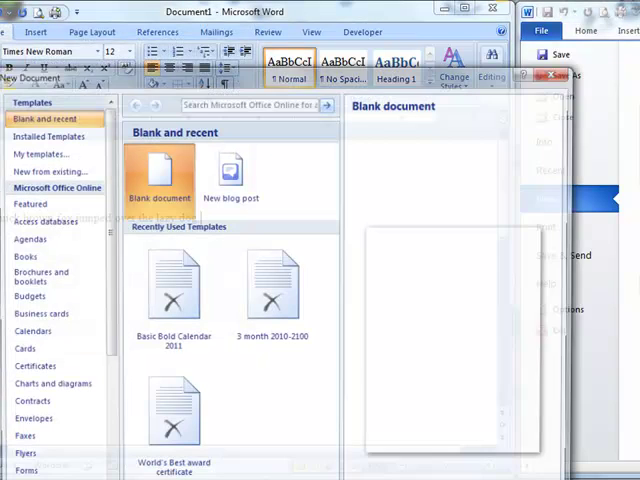
mouse_move(65, 152)
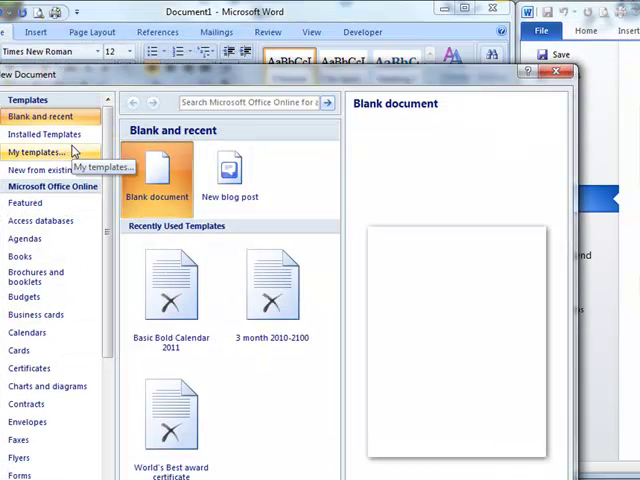
click(157, 170)
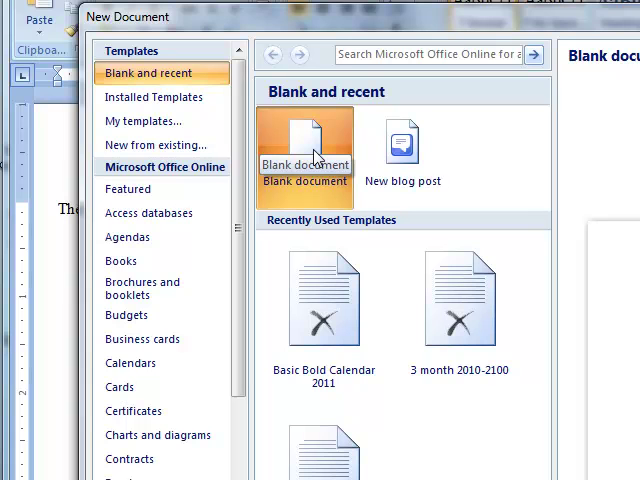
mouse_move(130, 363)
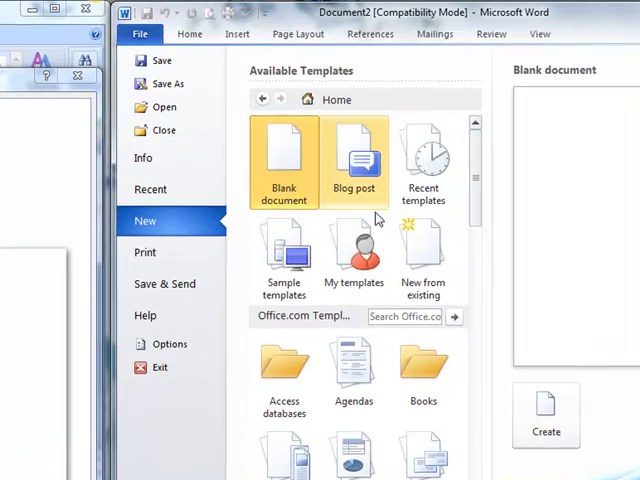
mouse_move(275, 172)
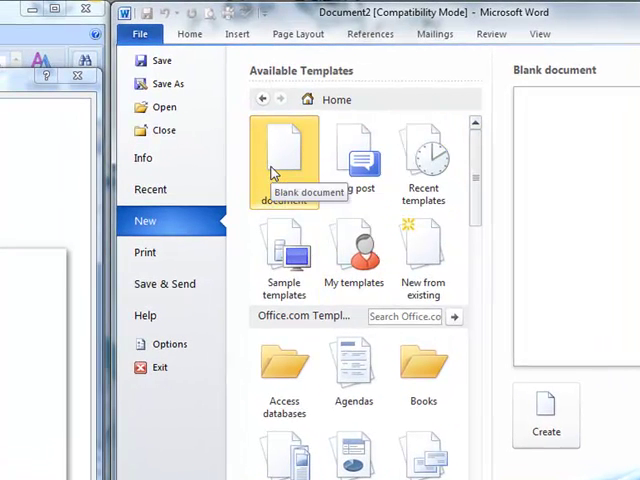
mouse_move(388, 133)
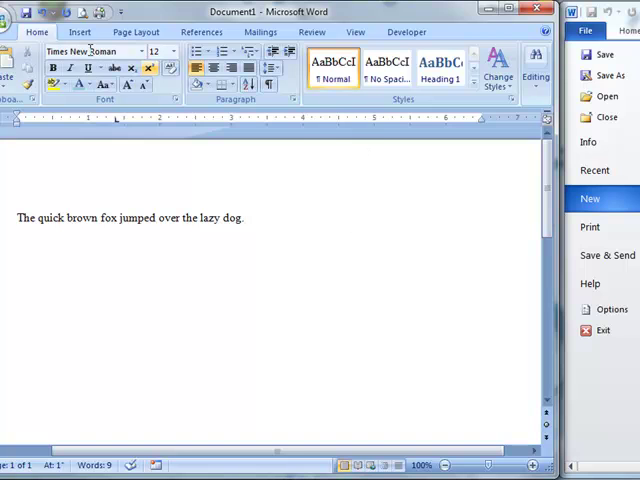
Leave the Word 2010 new-document page and return to the fox sentence document.
click(10, 11)
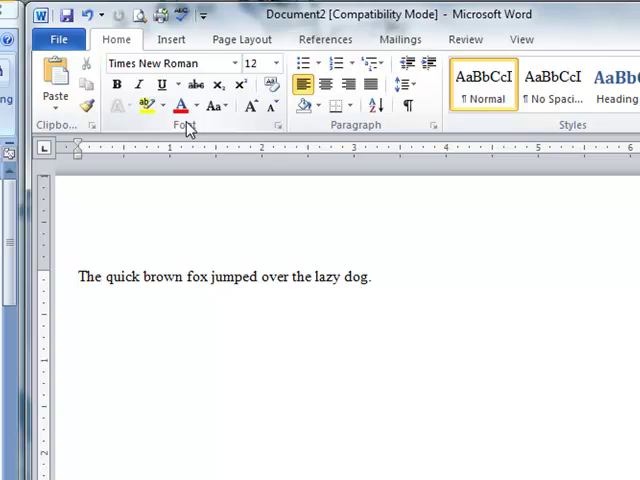
Open and close Word 2010's File tab, then open Word 2007's Office button menu.
click(137, 84)
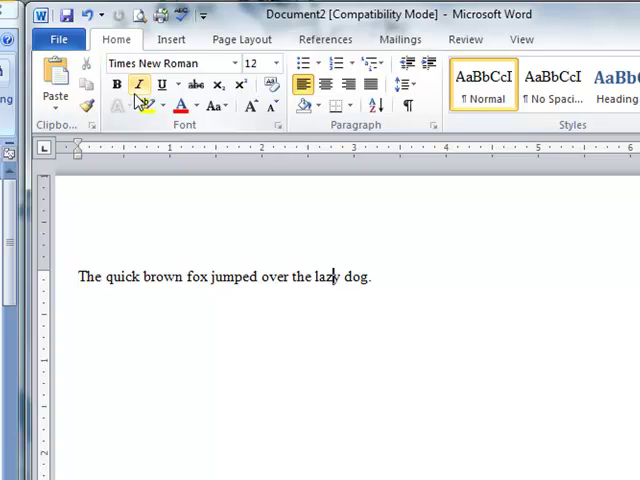
click(58, 39)
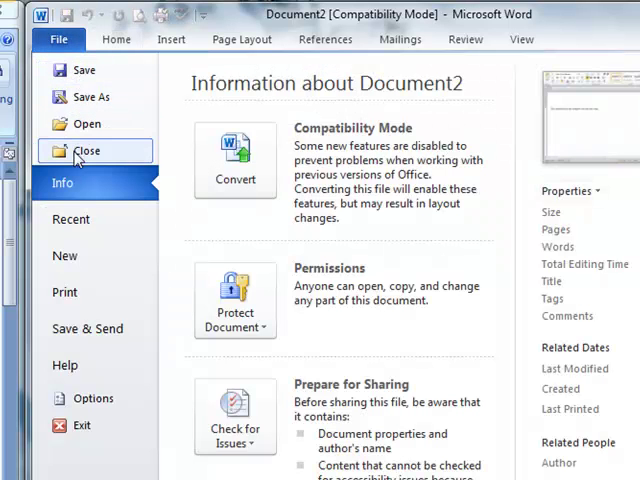
mouse_move(95, 69)
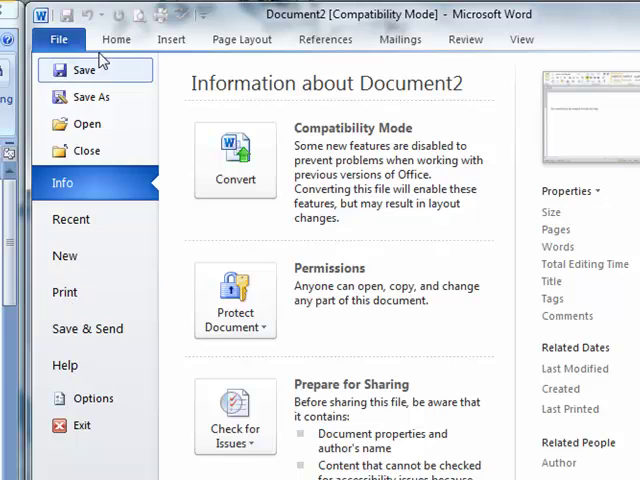
click(116, 39)
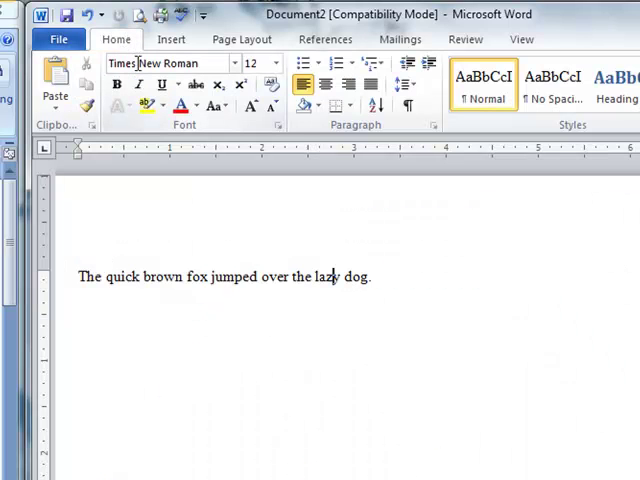
mouse_move(213, 106)
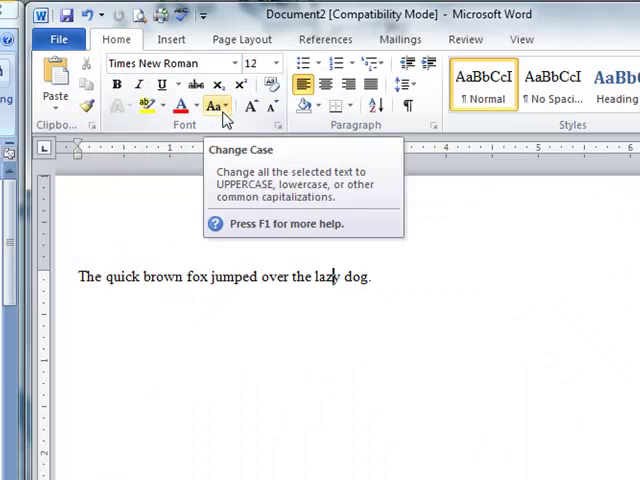
mouse_move(307, 85)
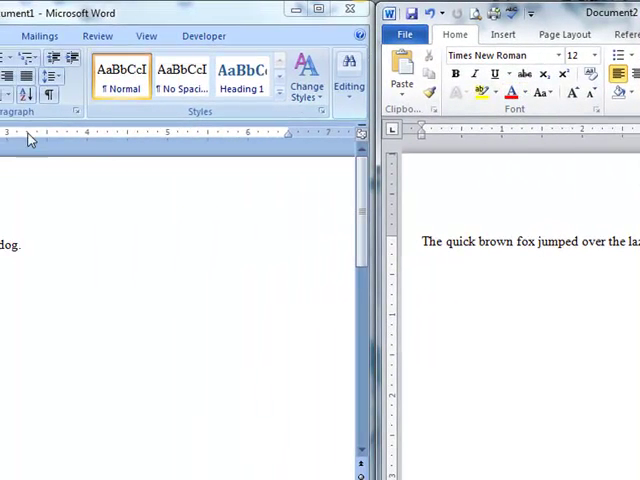
mouse_move(172, 238)
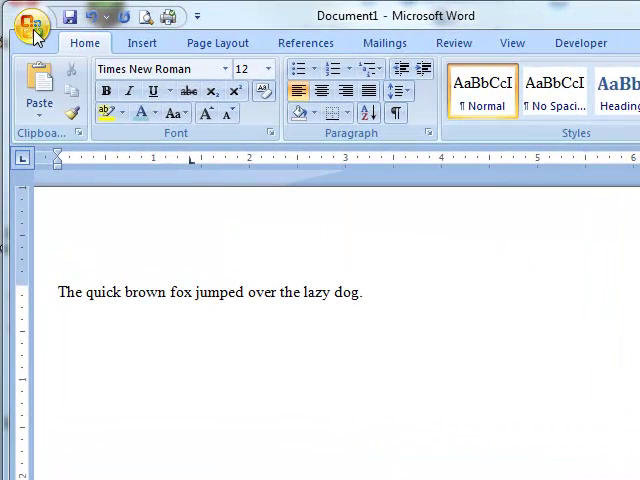
click(33, 22)
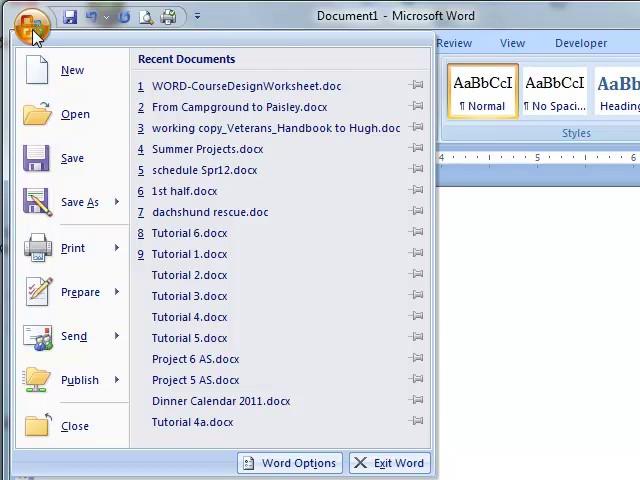